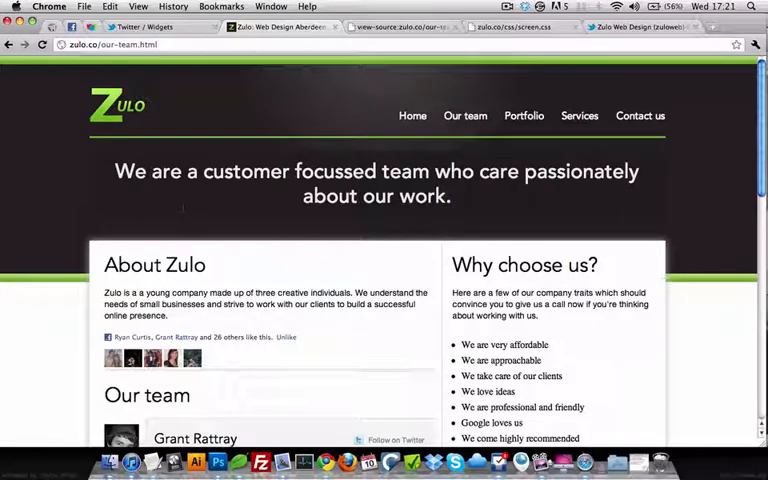
Open the Profile Widget customisation page under My Website in Twitter Widgets.
scroll(down, 3)
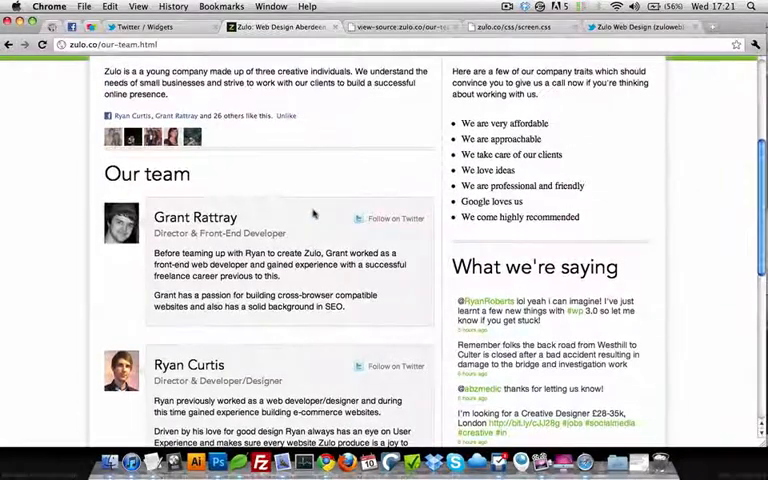
scroll(down, 3)
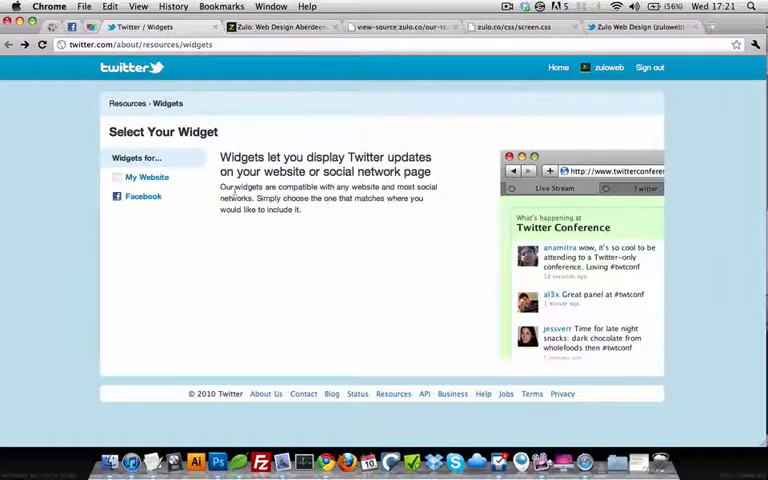
click(147, 177)
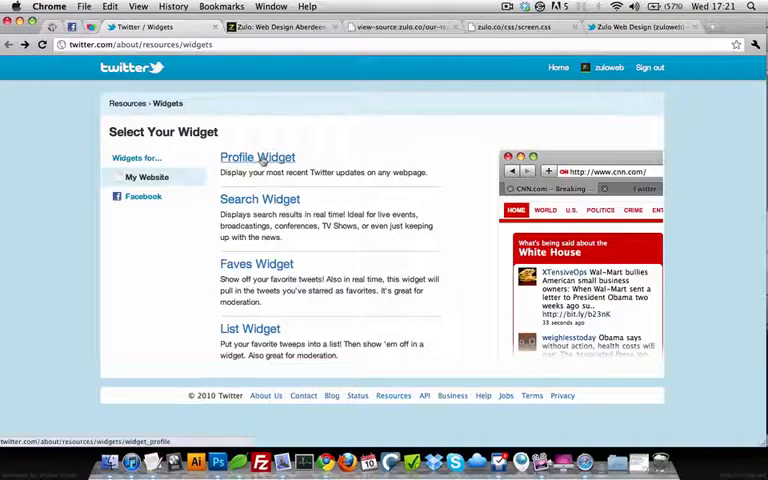
click(257, 157)
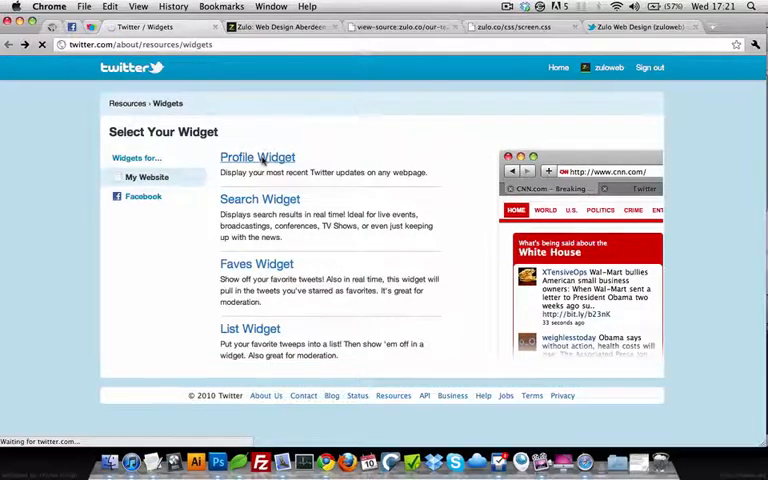
click(257, 157)
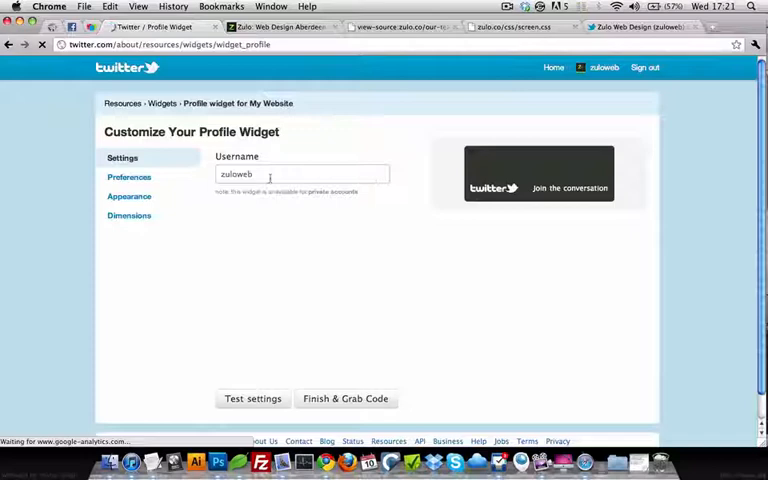
Preview the widget for the zuloweb account and scroll to its recent tweets.
click(252, 398)
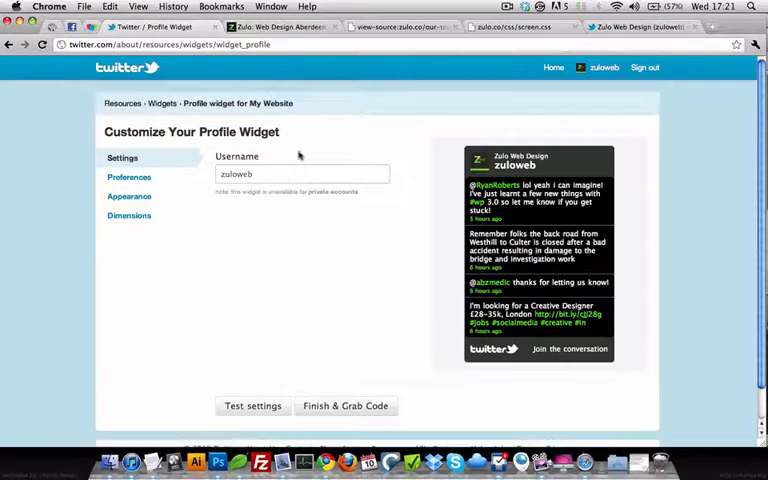
scroll(down, 3)
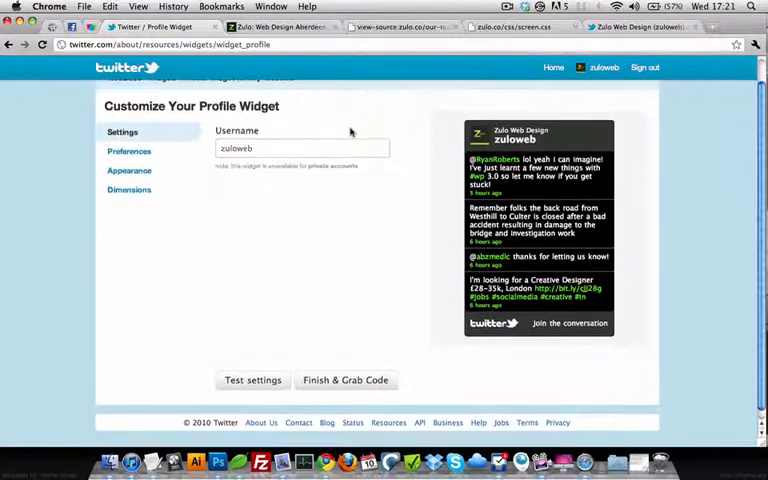
scroll(down, 3)
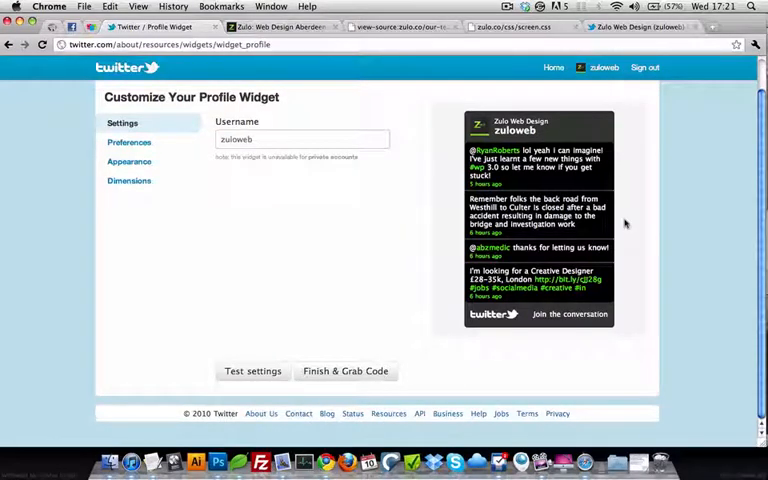
mouse_move(393, 180)
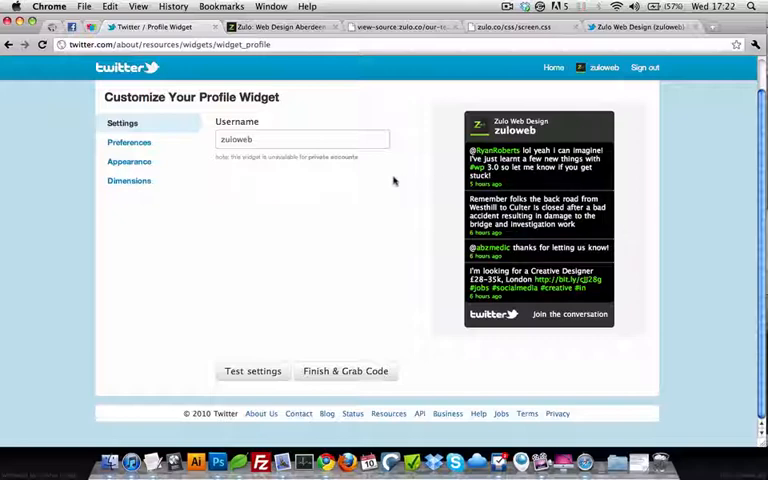
Set shell and tweet backgrounds to #ffffff, shell text #575757, tweet text #292929.
click(129, 161)
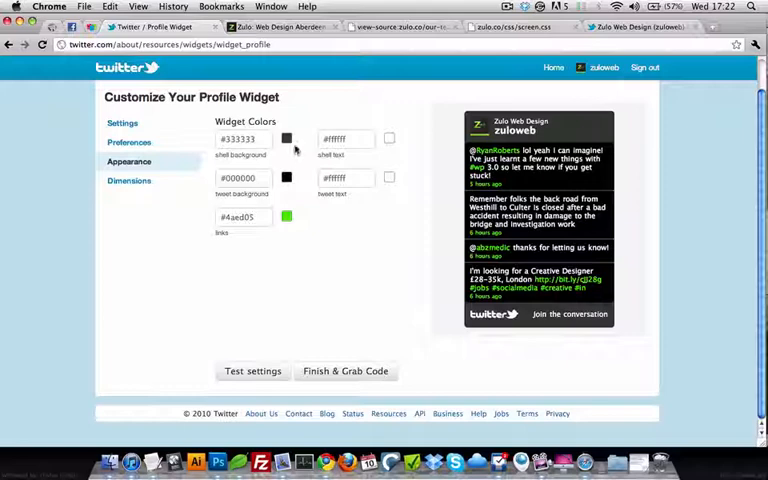
click(388, 138)
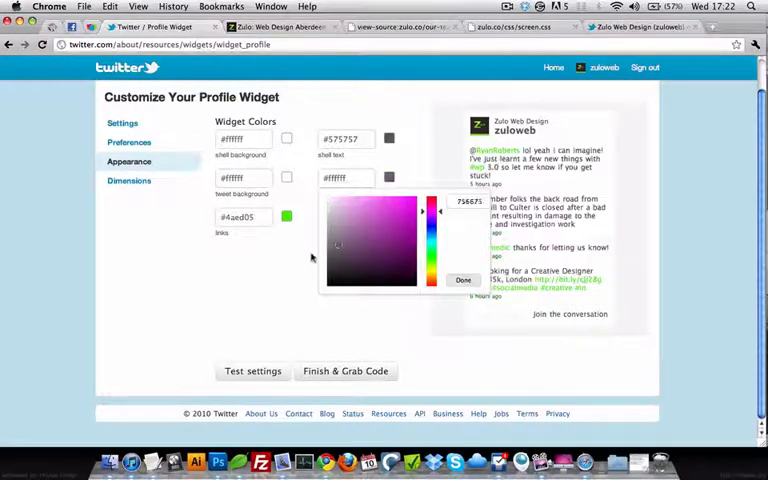
click(463, 279)
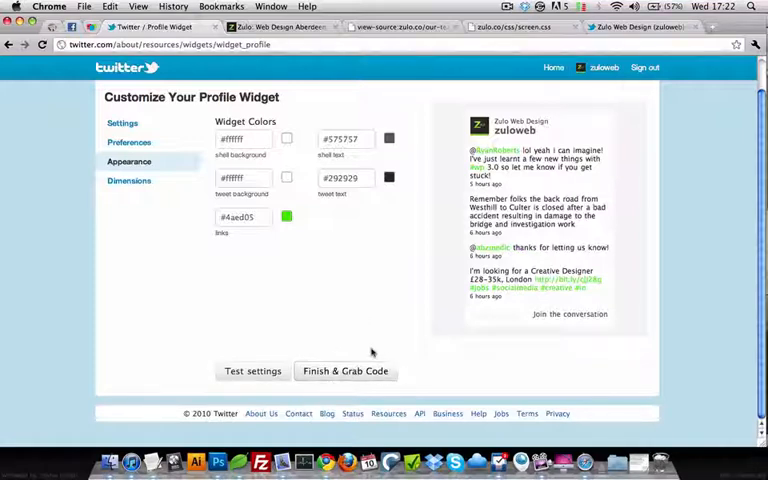
mouse_move(324, 308)
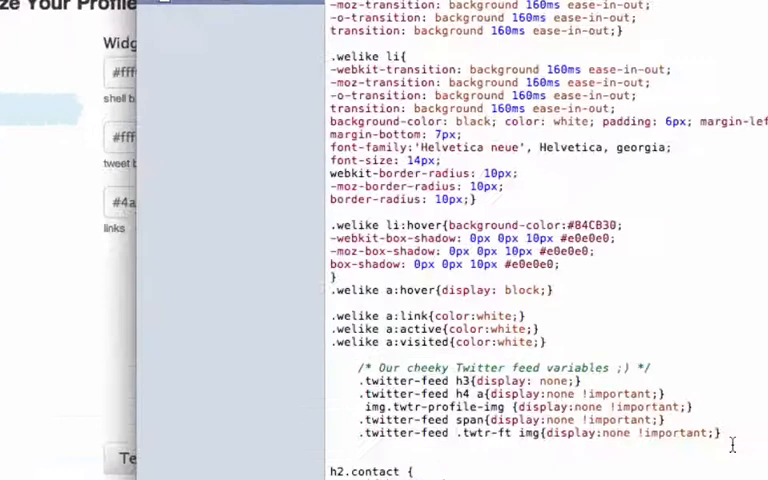
Add .twitter-feed rules hiding h3, h4 a, profile image, span and footer image.
drag(369, 407, 718, 433)
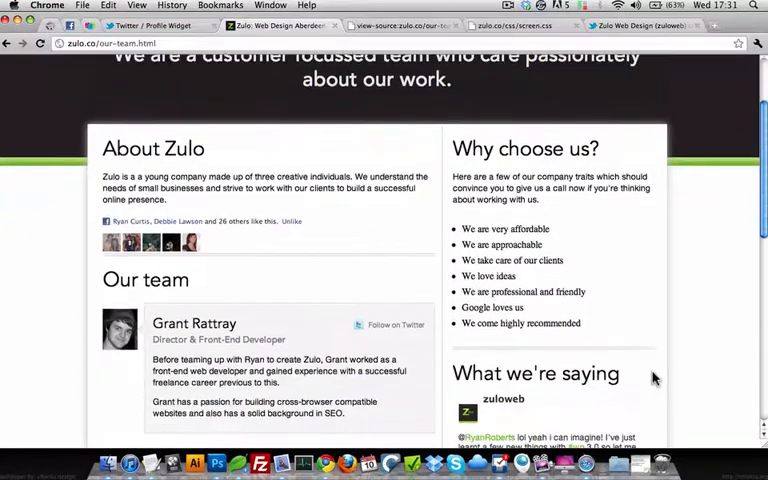
Scroll the reloaded team page down to the What we're saying widget.
scroll(down, 3)
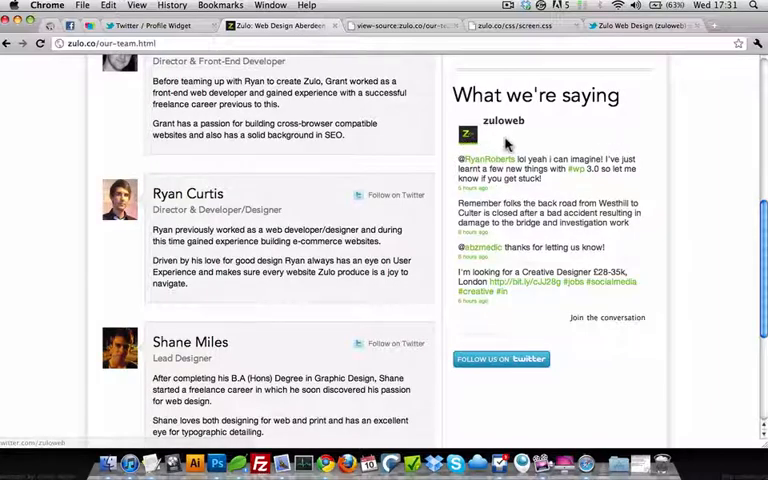
mouse_move(538, 152)
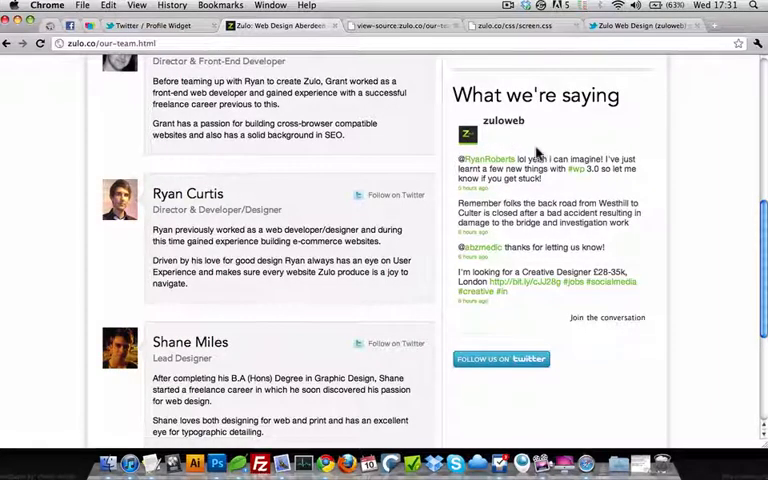